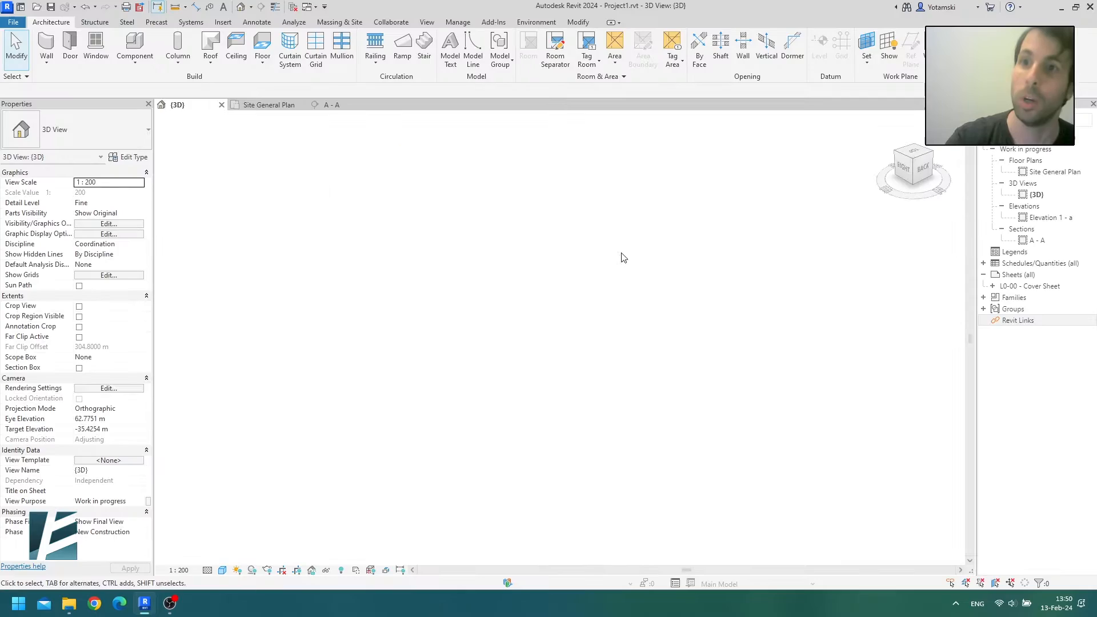
mouse_move(637, 320)
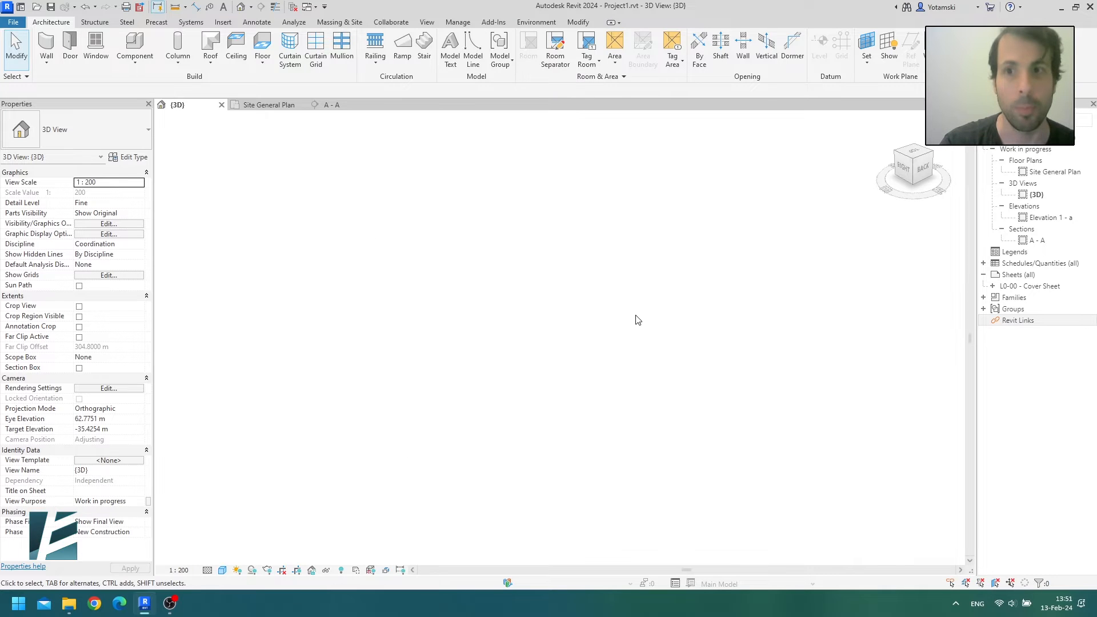
Step: Begin importing the river-basin point cloud file, triggering the large-coordinates warning
click(223, 22)
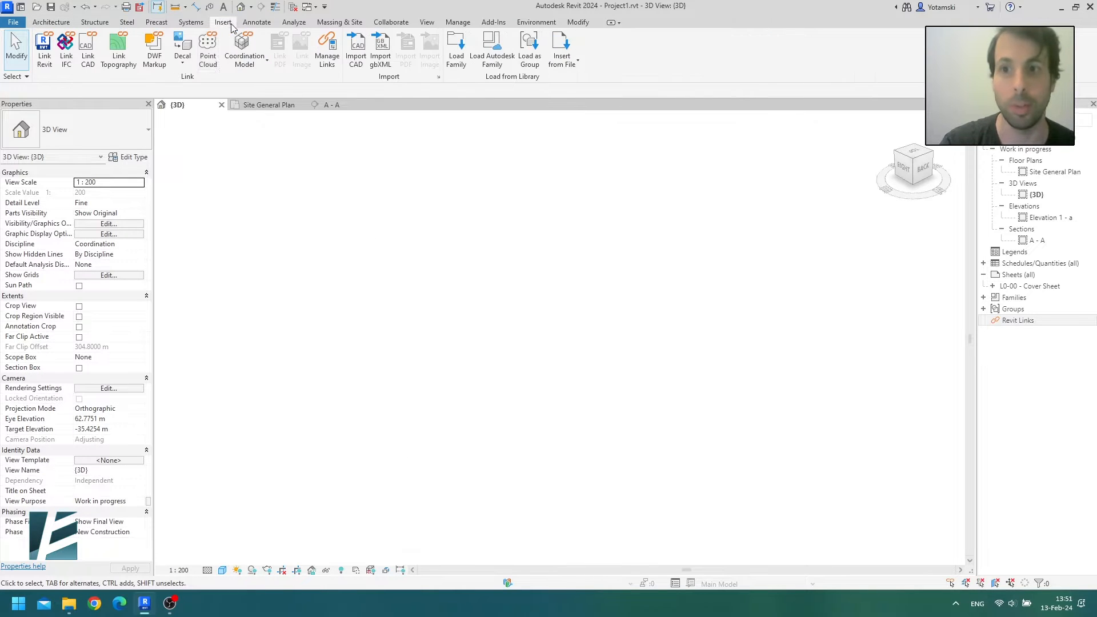
click(207, 48)
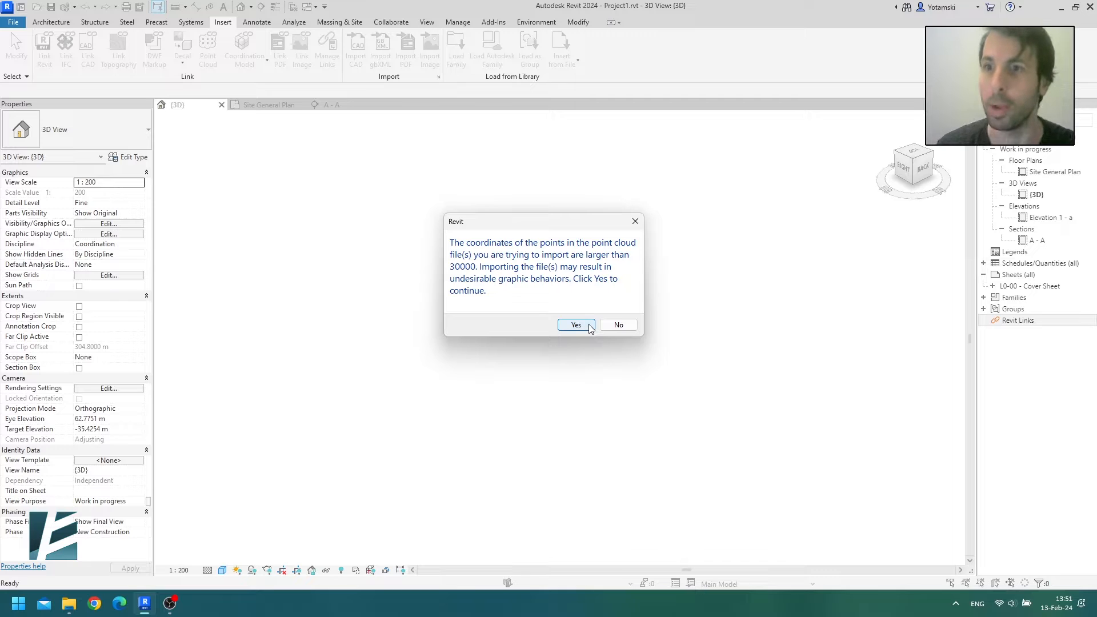
Step: Accept the coordinates warning and orbit around the scanned bridge, riverbanks and trees
click(576, 325)
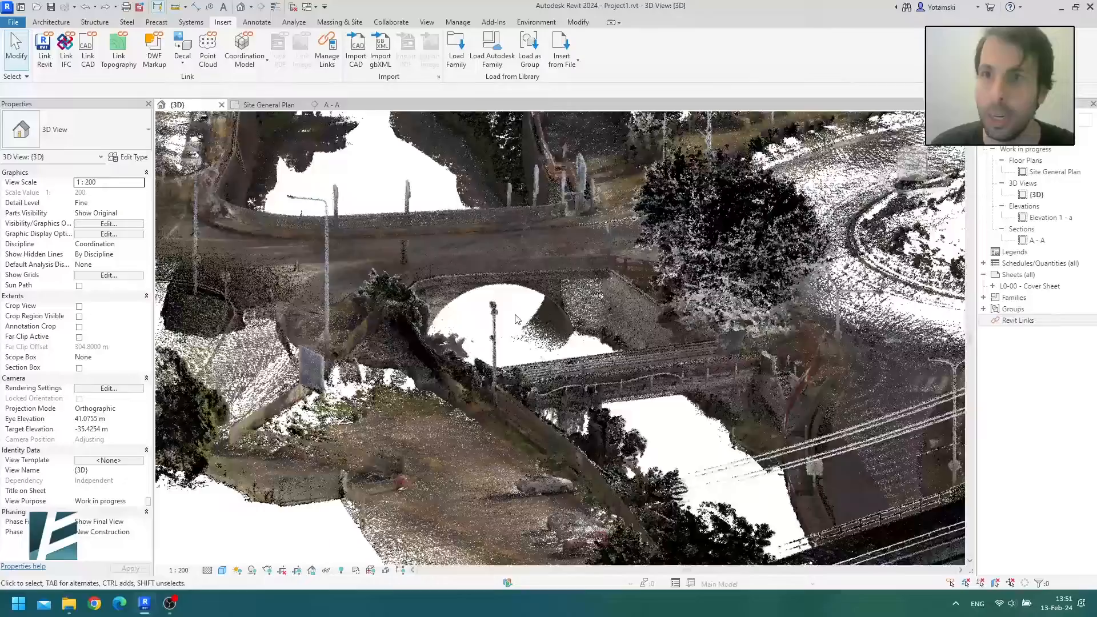
drag(514, 319, 395, 422)
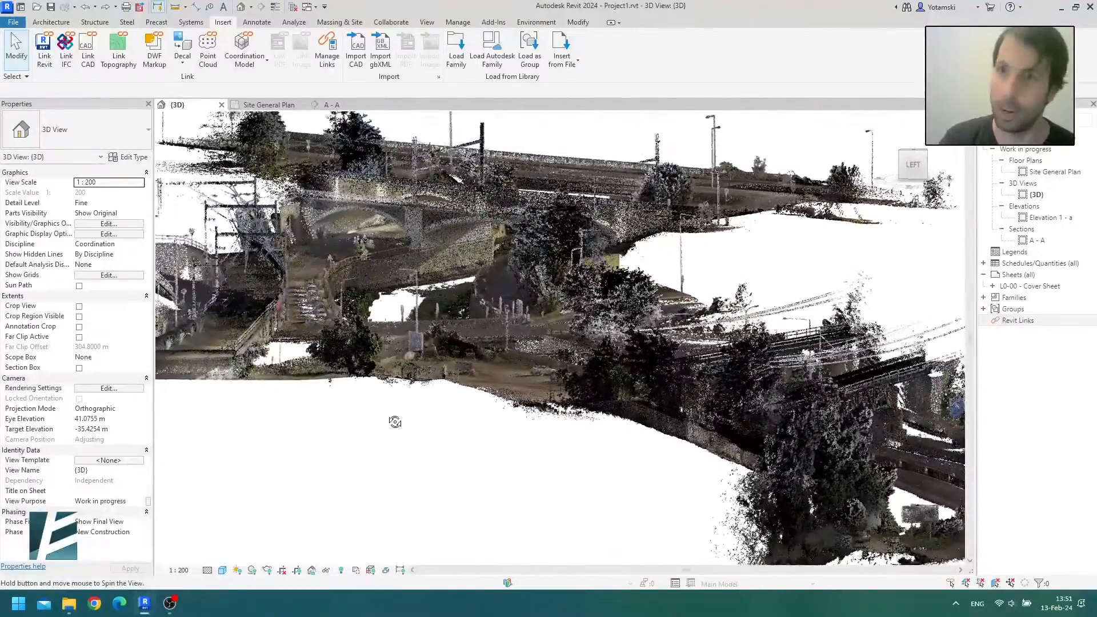
drag(396, 421, 544, 462)
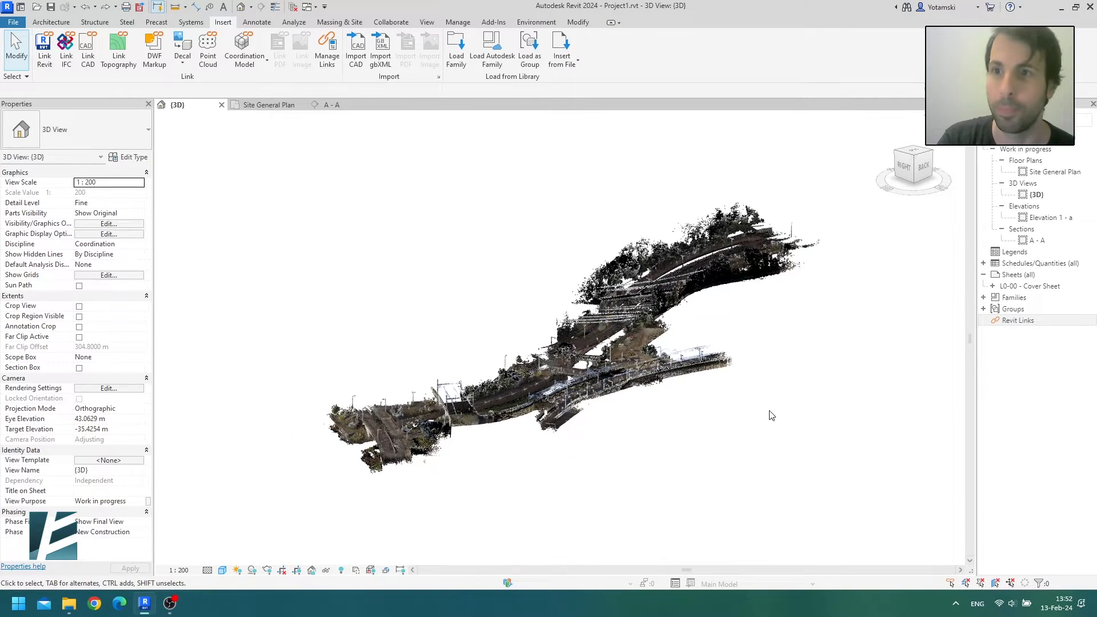
Step: Select the point cloud and create topography from it with a 50000-point maximum size
click(560, 315)
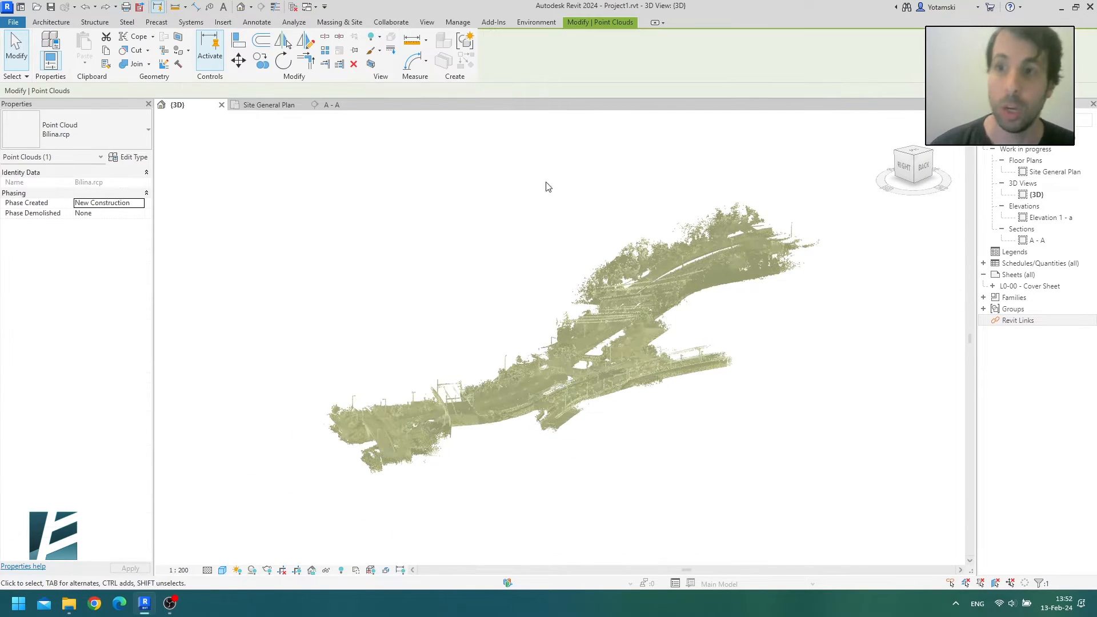
click(536, 22)
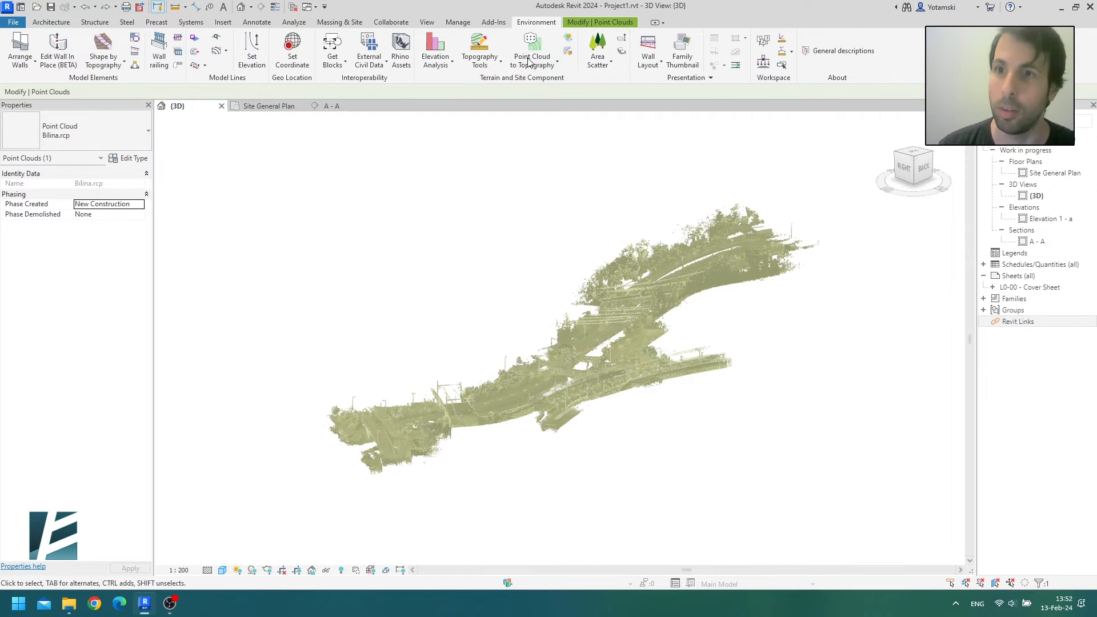
mouse_move(531, 45)
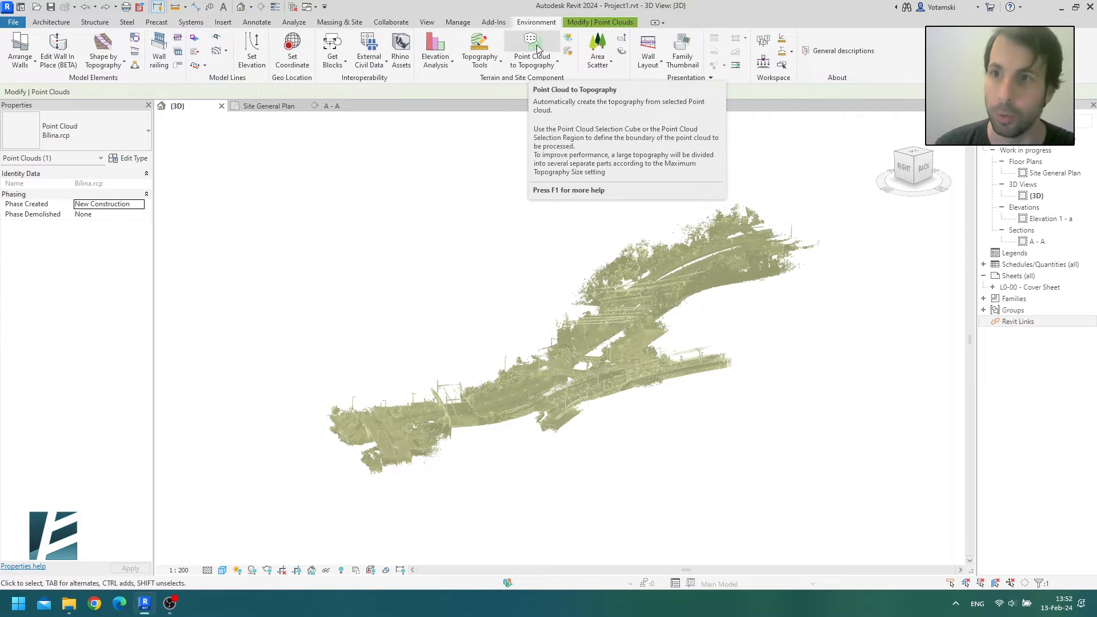
click(531, 44)
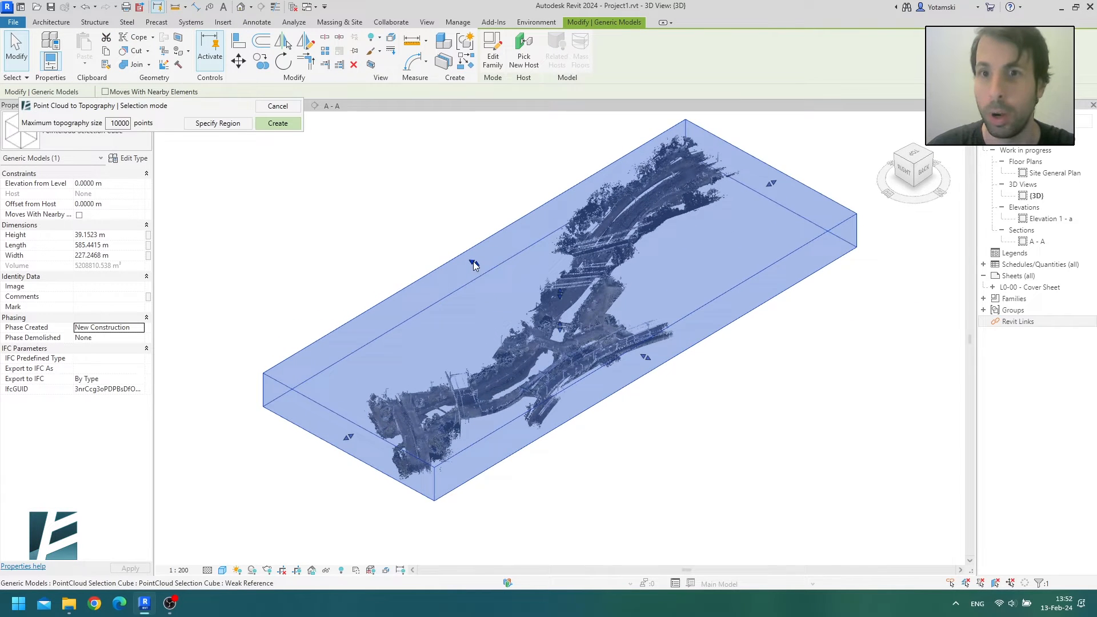
mouse_move(638, 436)
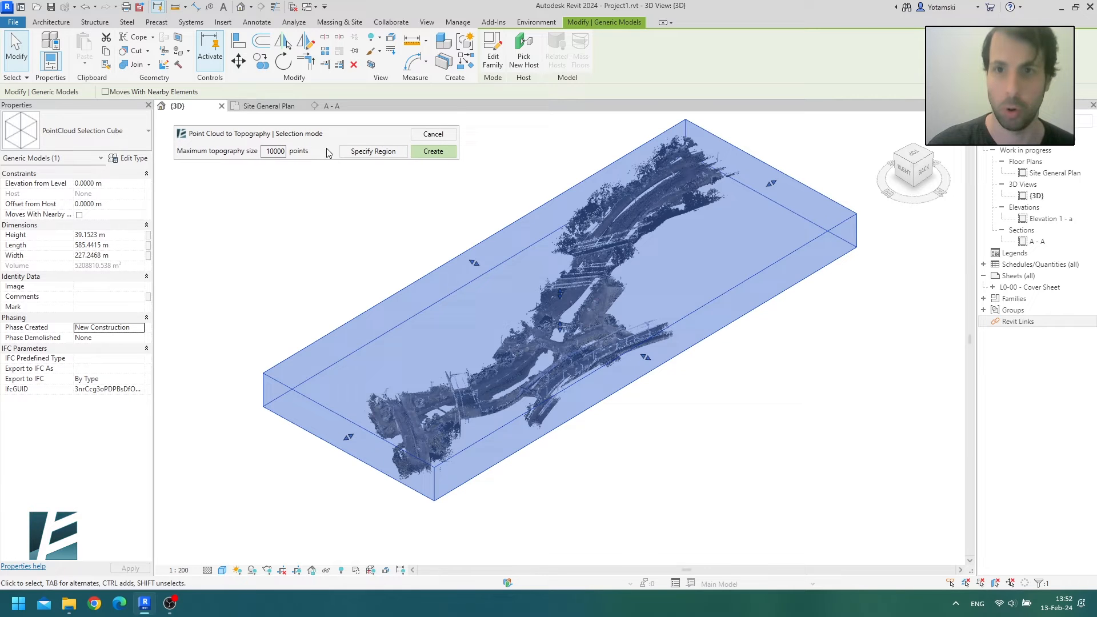
mouse_move(325, 204)
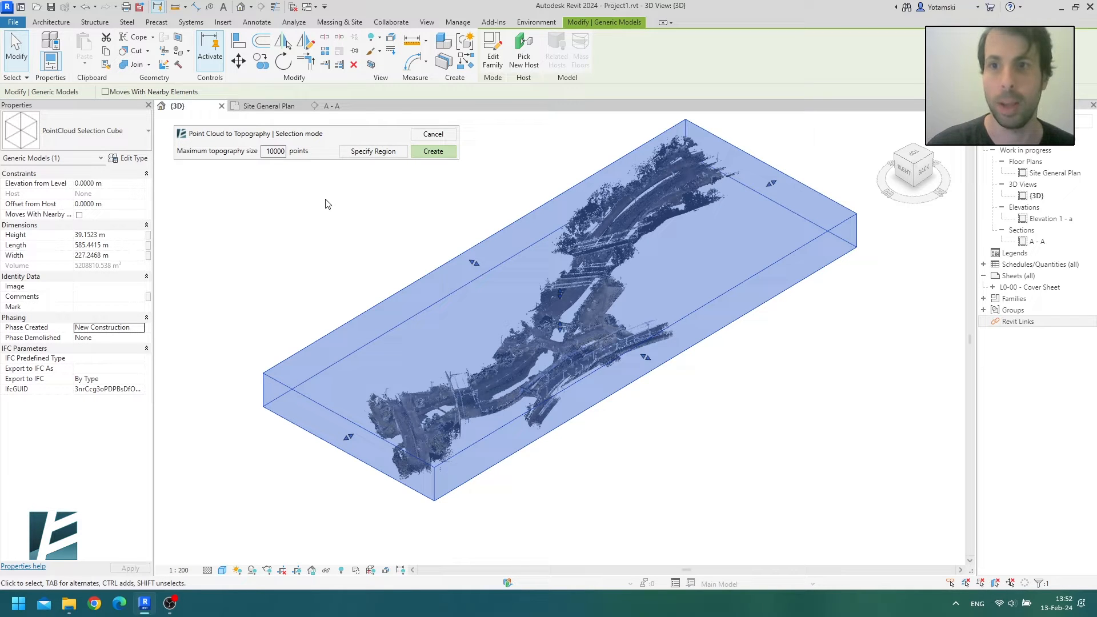
click(273, 151)
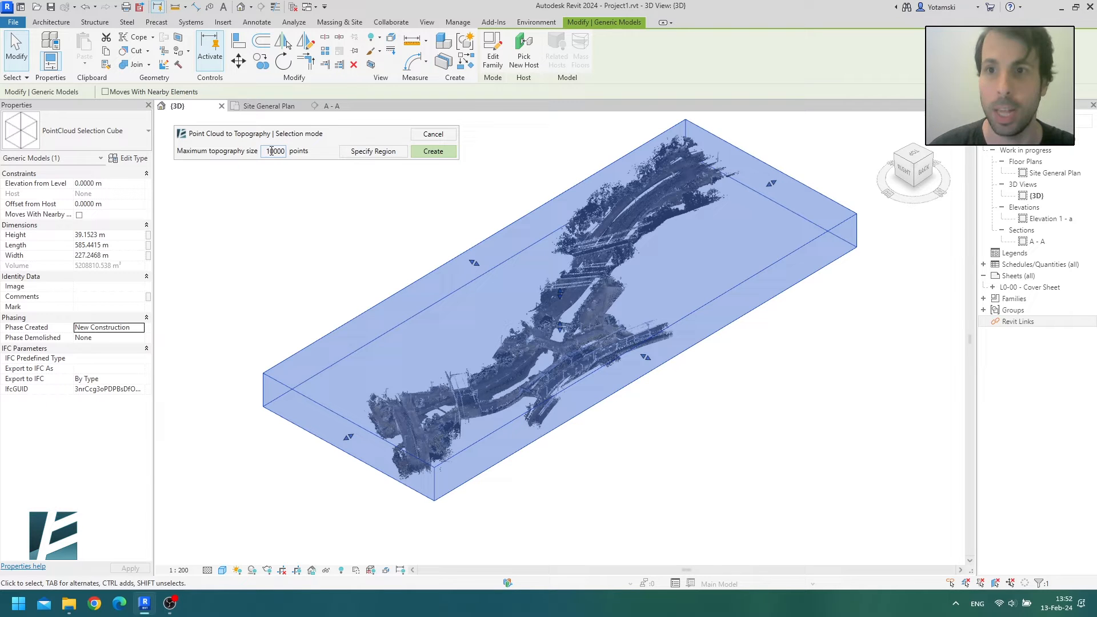
text(50000)
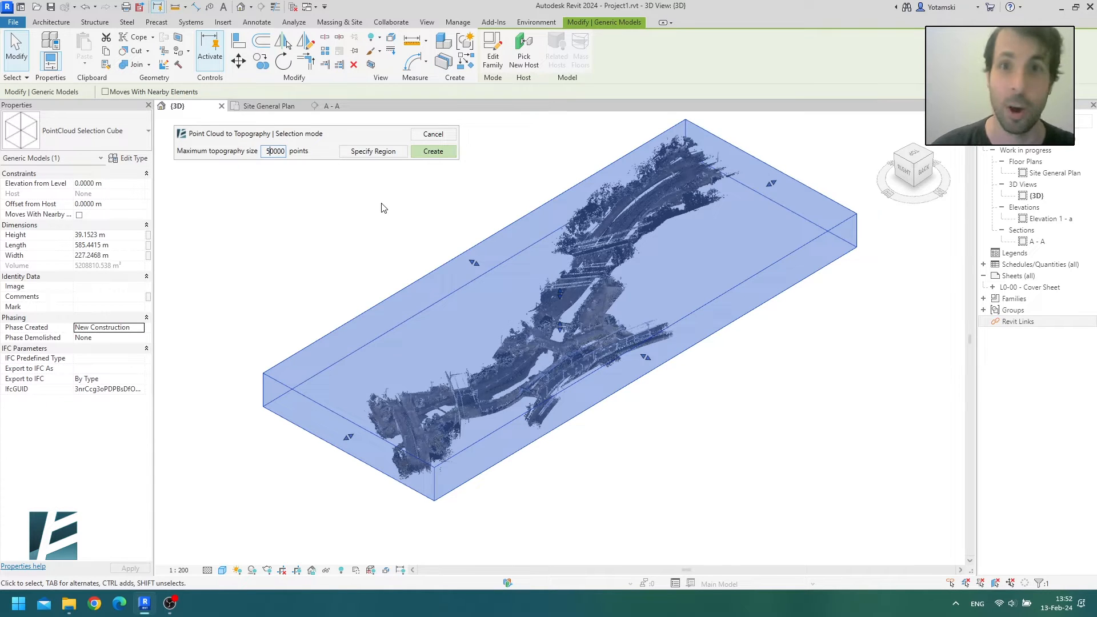
click(433, 151)
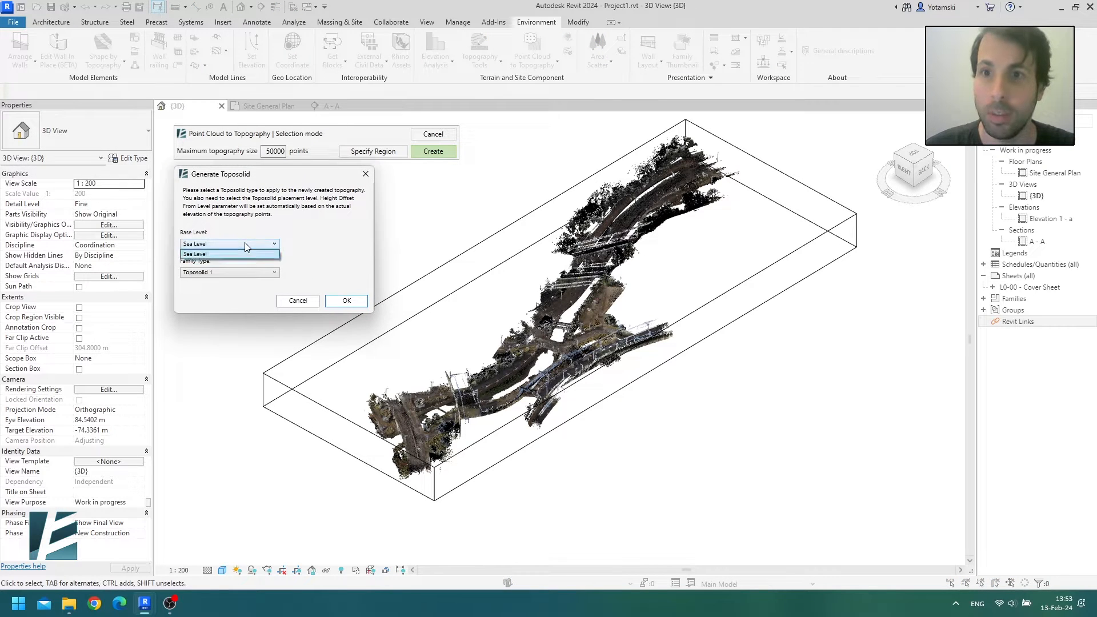
Step: Generate the terrain as type Toposolid 1 with Sea Level as its base level
click(195, 253)
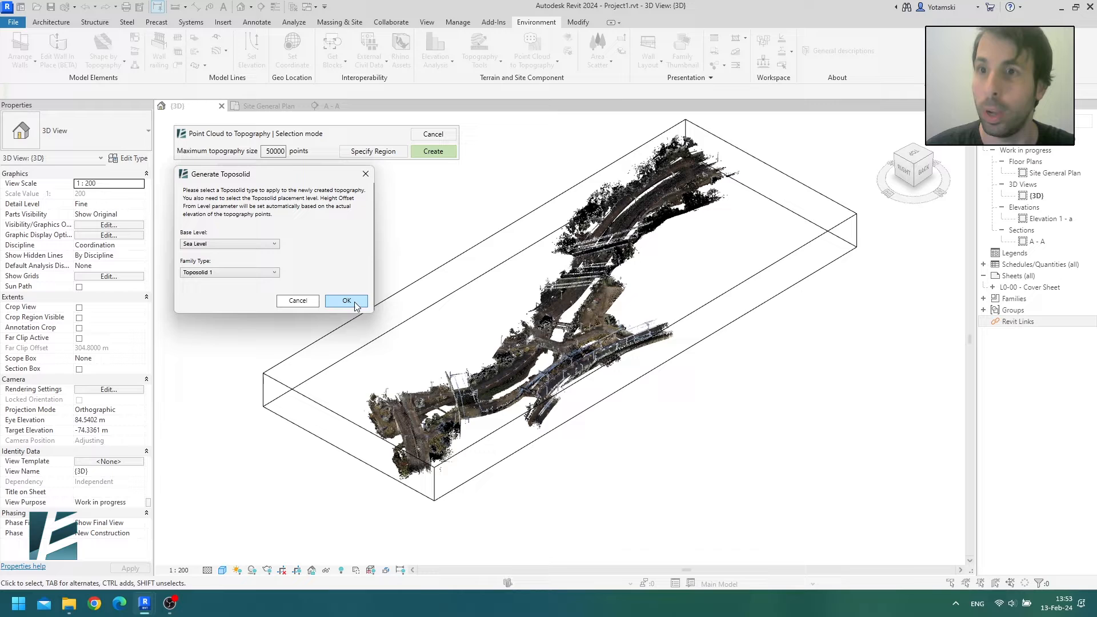
click(346, 301)
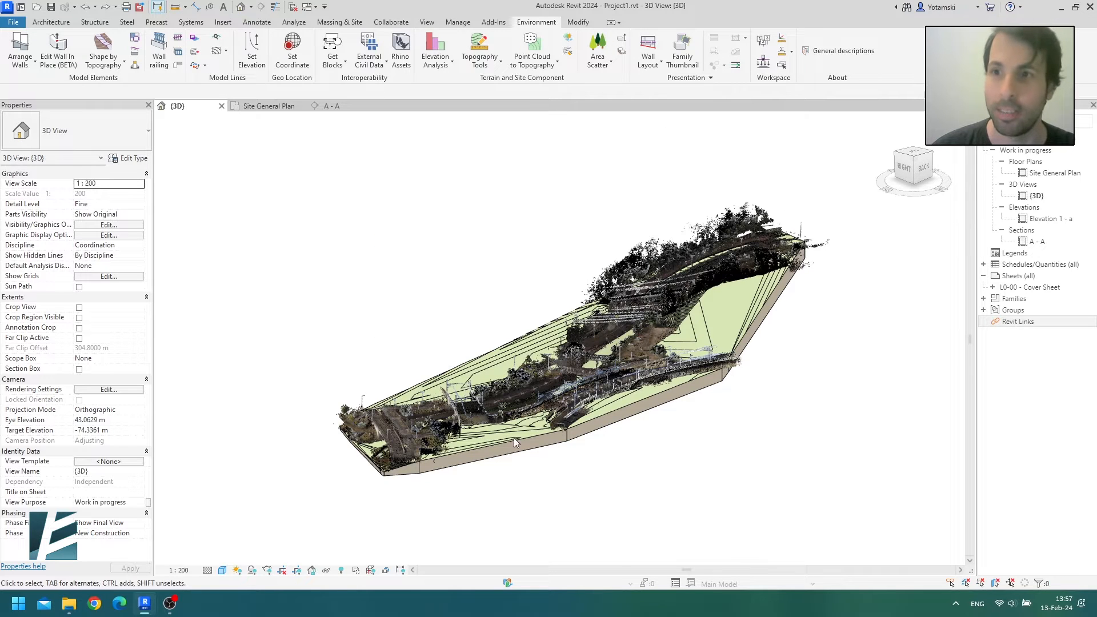
Step: Drag the section box face across the toposolid to expose its terrain profile
drag(515, 442, 688, 418)
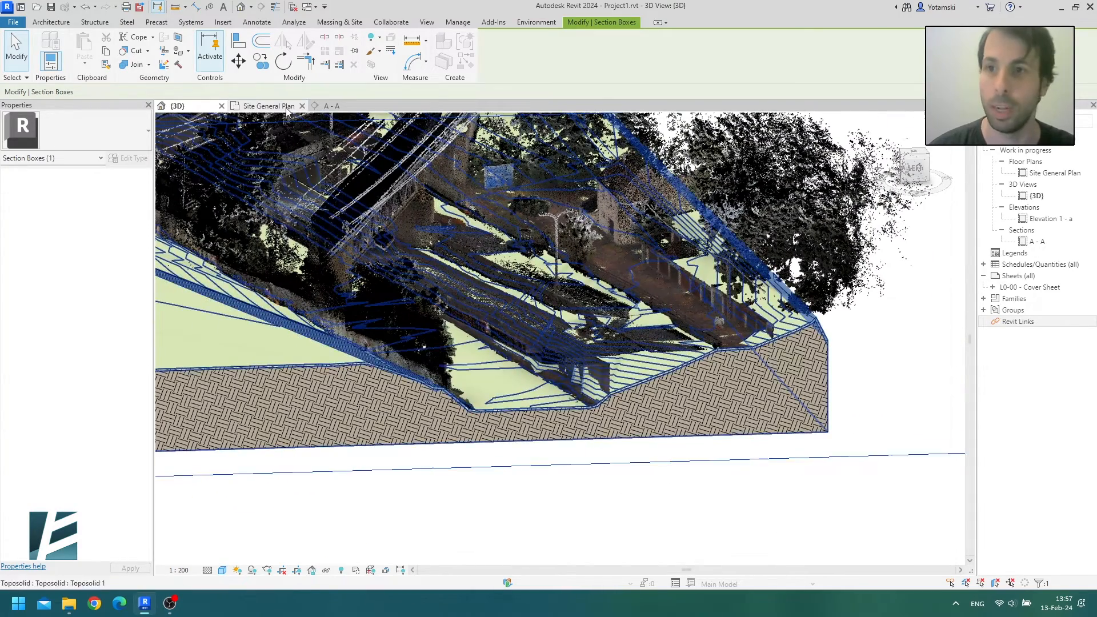
Step: View the hatched ground profile in section A-A, then switch to the Site General Plan
click(268, 106)
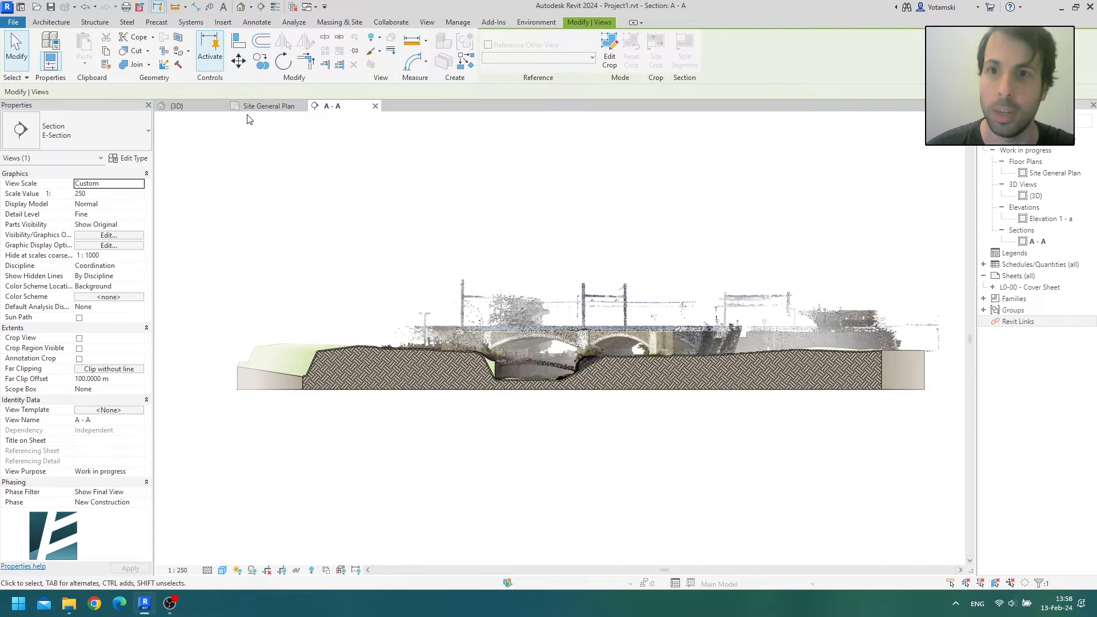
click(268, 106)
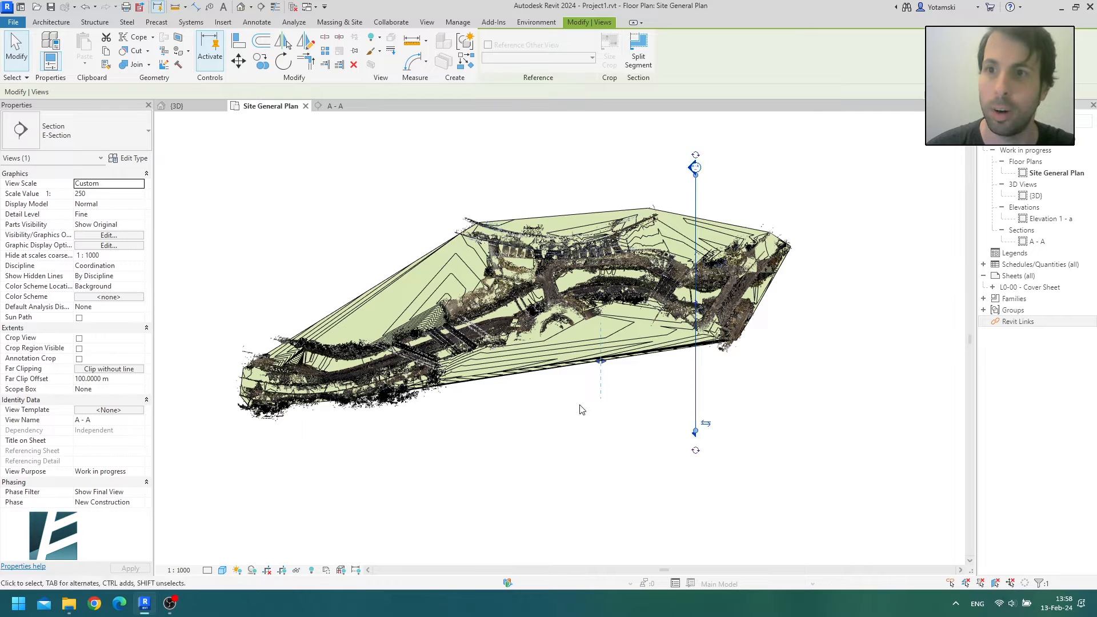